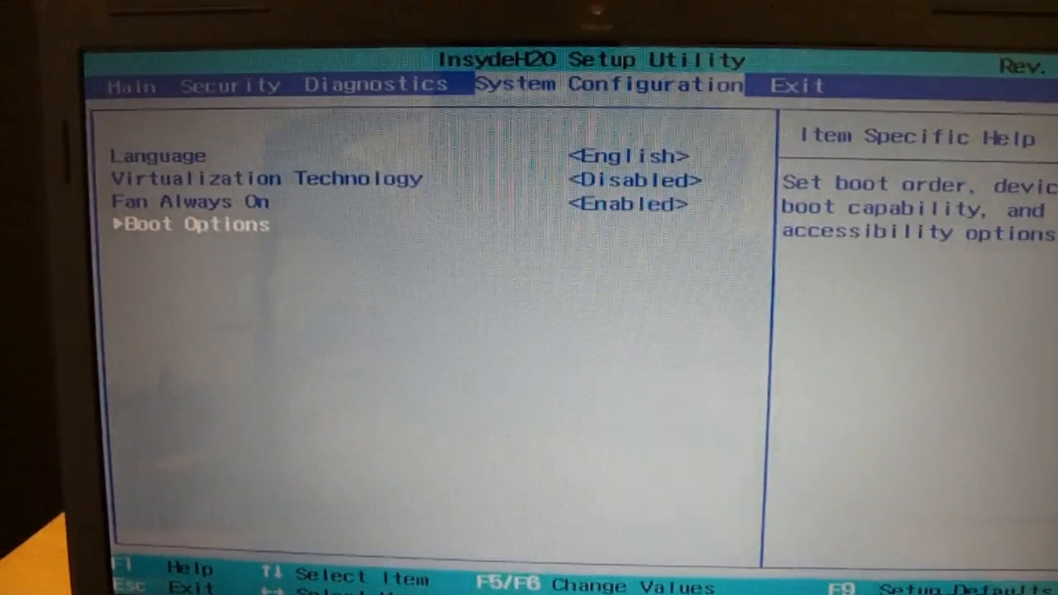
Step: Enter the Boot Options submenu showing POST Hotkey Delay, CD-ROM Boot, Floppy Boot and Boot Order
key(Return)
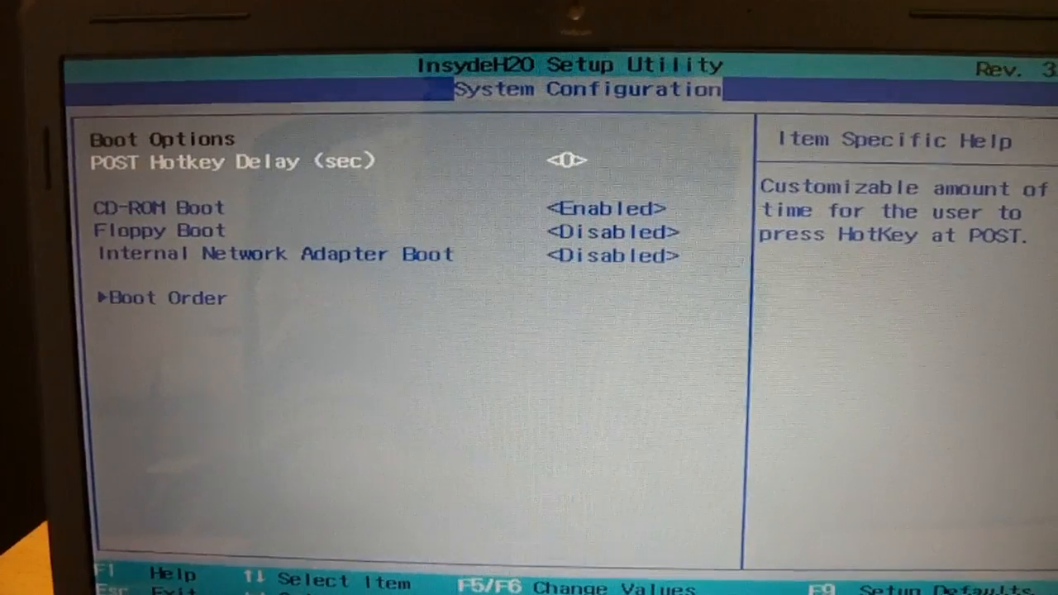